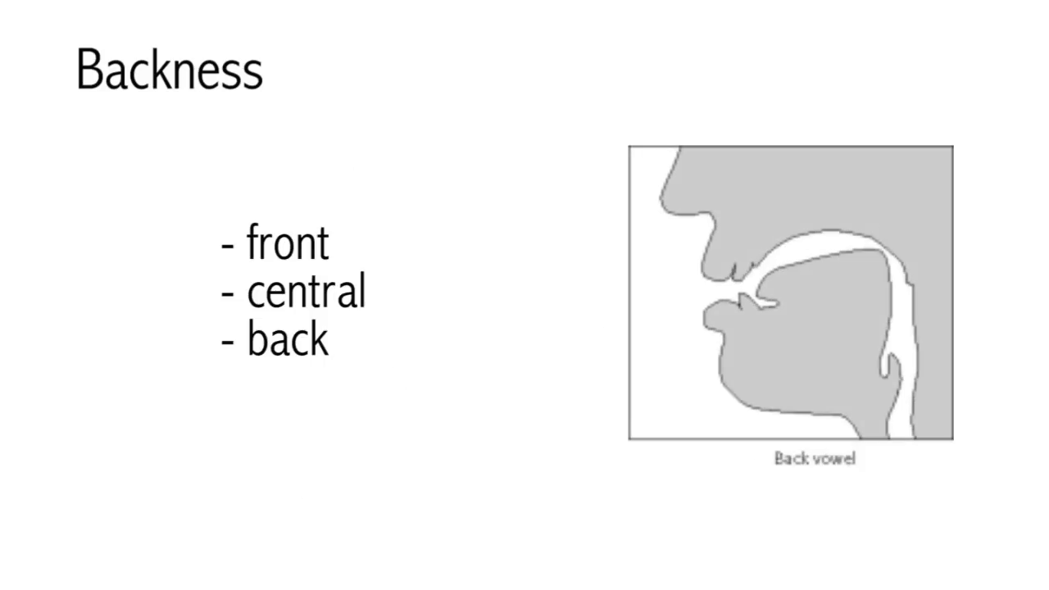
{"action": "key", "text": "Right"}
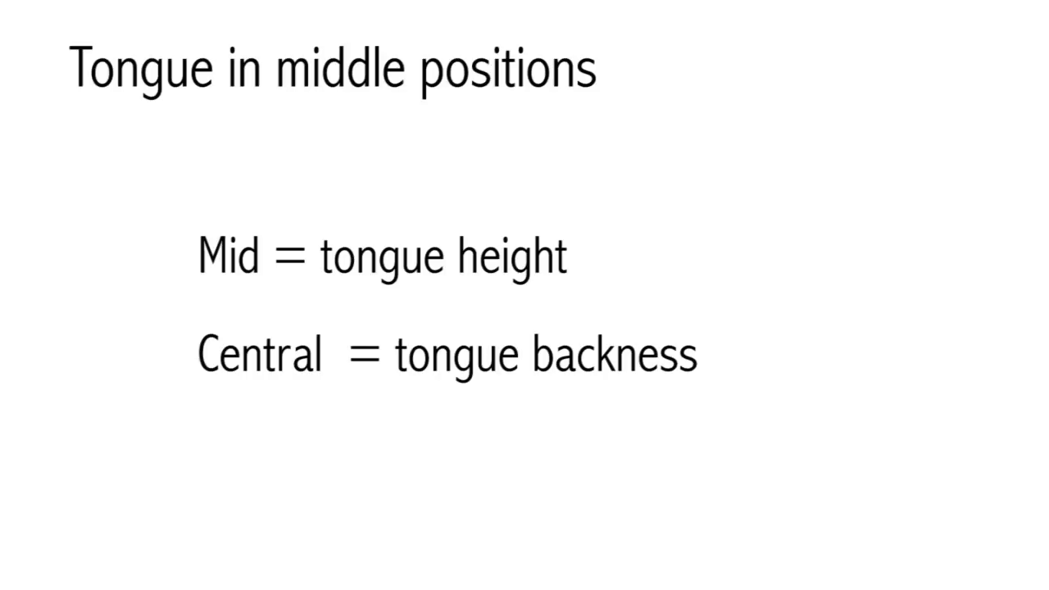
{"action": "key", "text": "Right"}
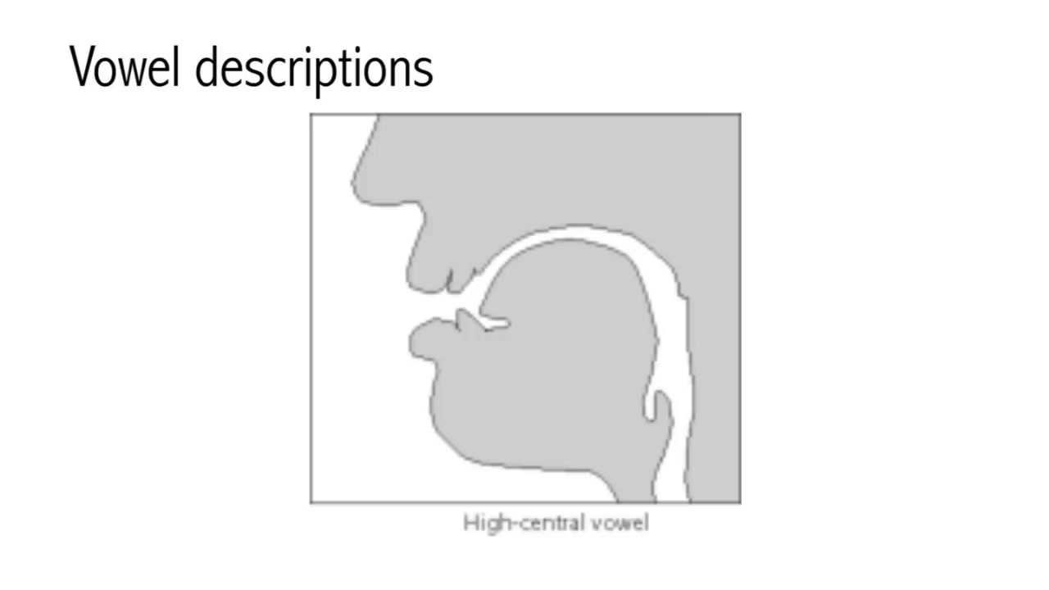